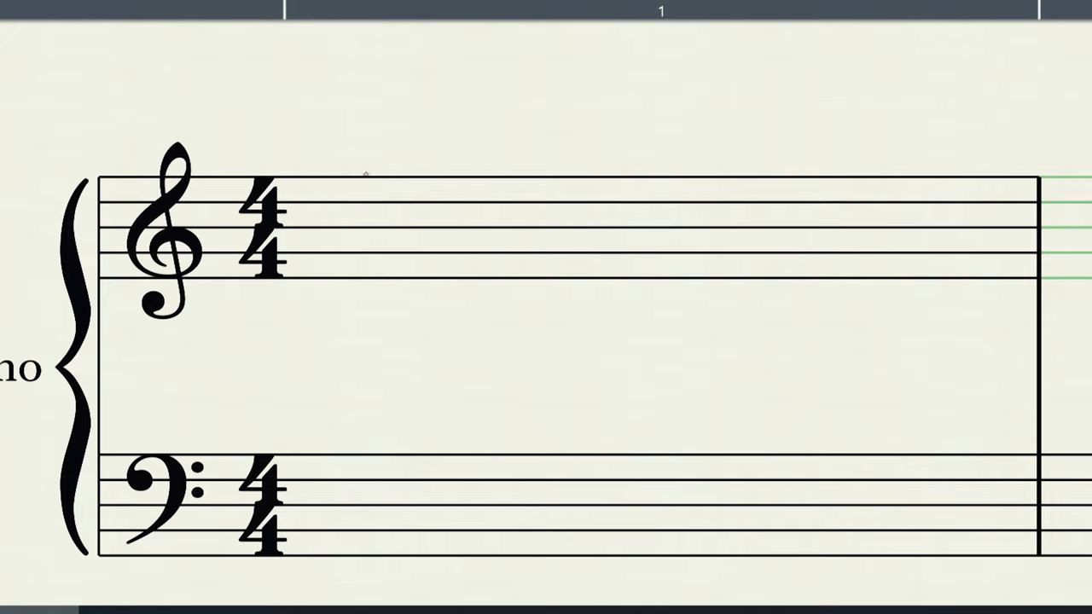
# - Write a whole note on the top line of the treble staff in bar 1
pyautogui.click(350, 176)
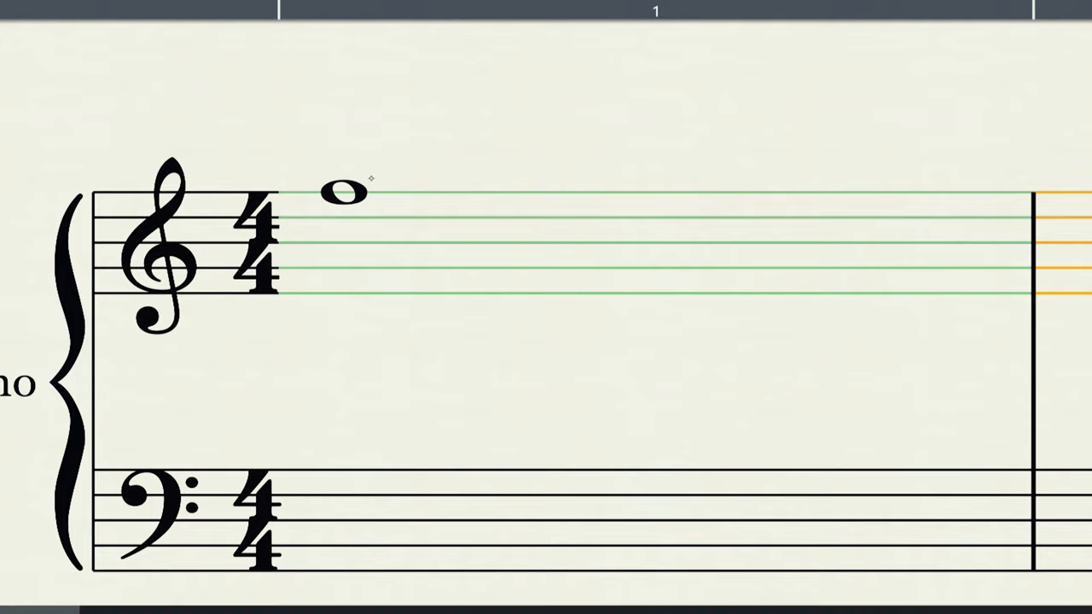
# - Drag the bar 1 whole note up above the treble staff onto a ledger line
pyautogui.click(343, 191)
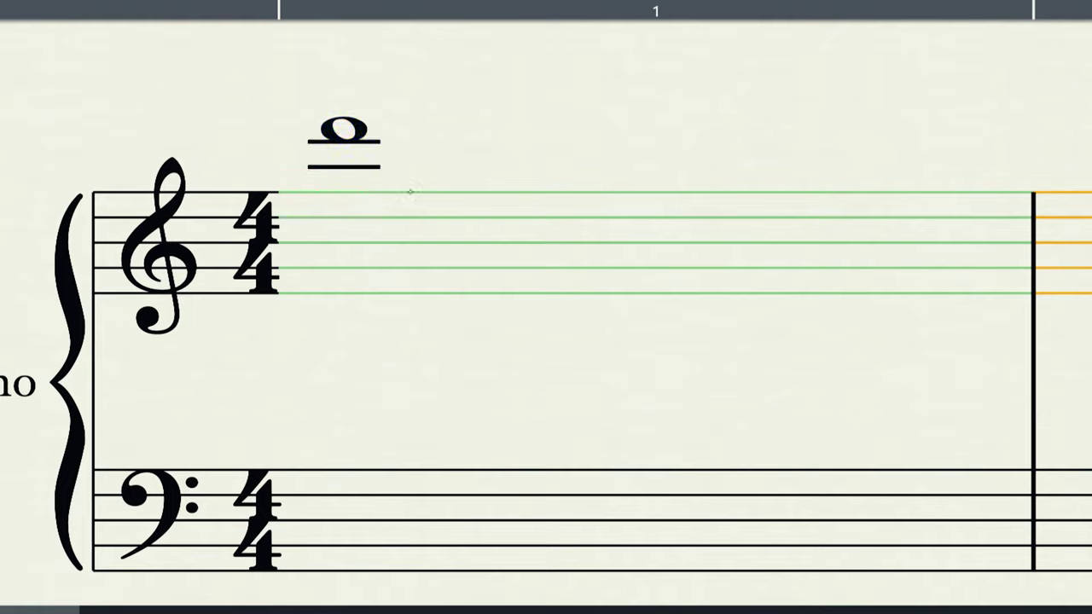
pyautogui.click(341, 195)
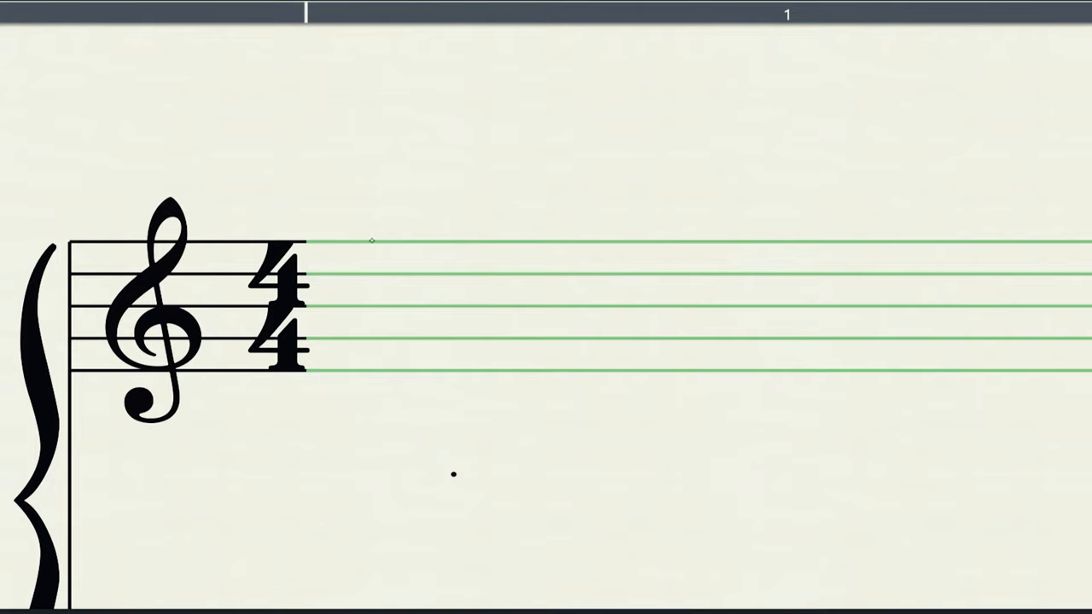
# - Erase the ledger-line whole note above the treble staff in bar 1
pyautogui.click(375, 239)
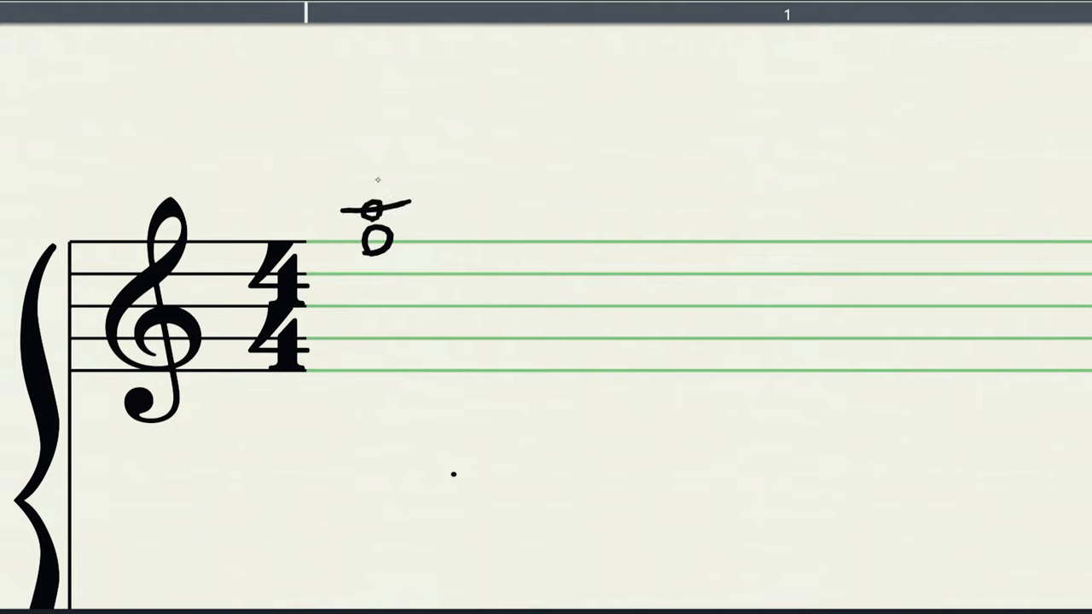
# - Erase the handwritten ledger-line note and begin a notehead on the treble top line
pyautogui.click(368, 181)
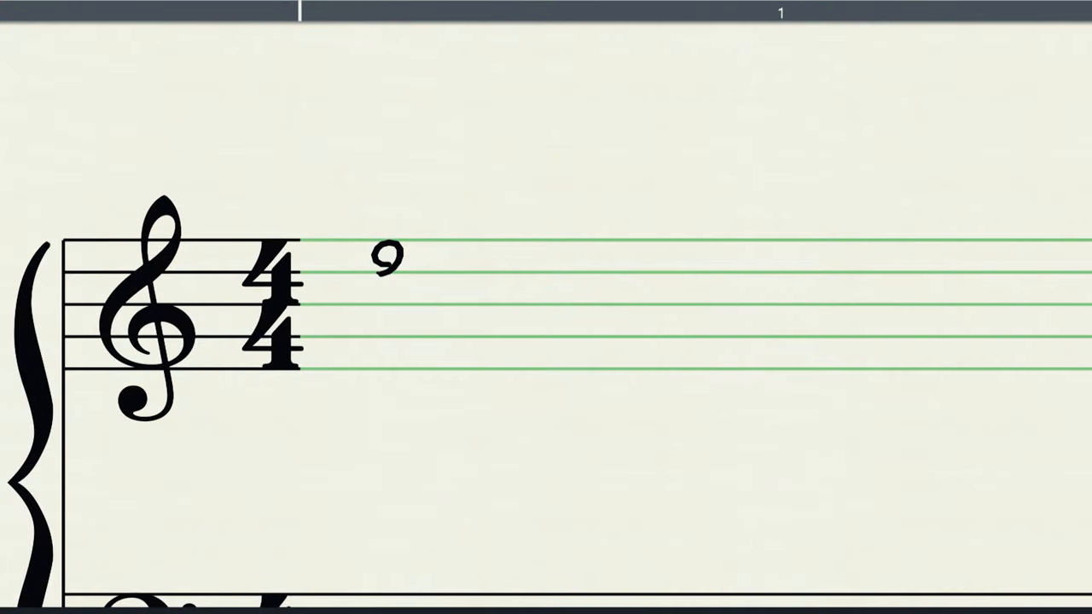
pyautogui.click(385, 226)
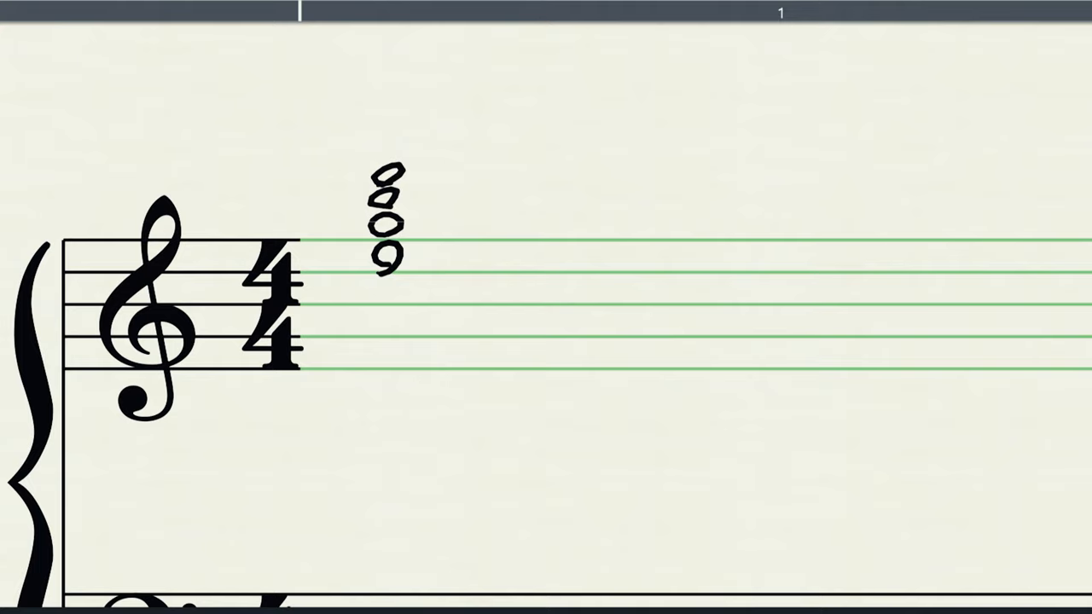
pyautogui.click(435, 176)
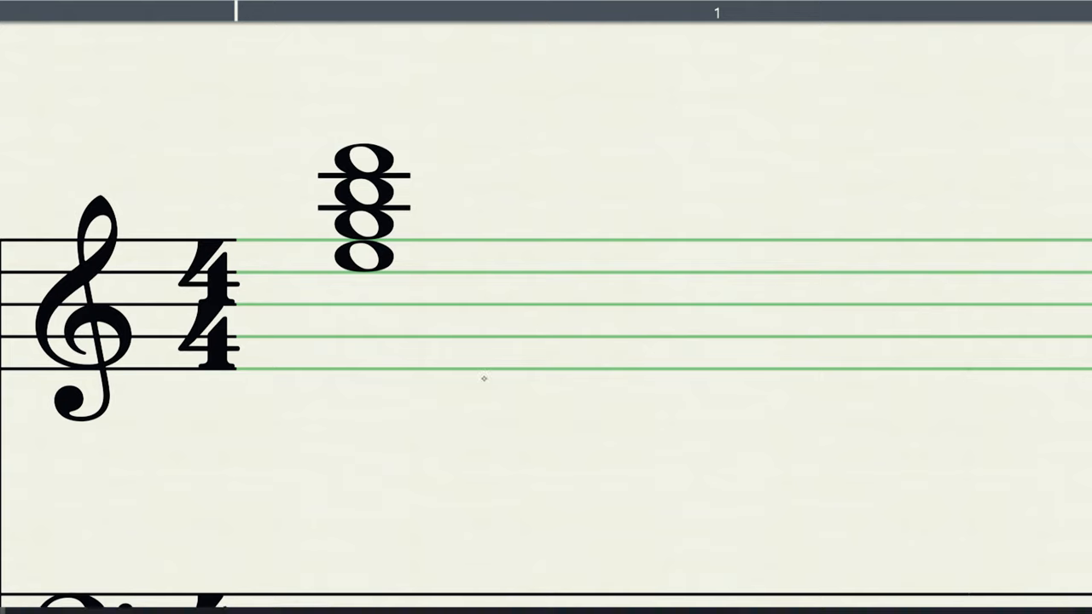
pyautogui.click(484, 341)
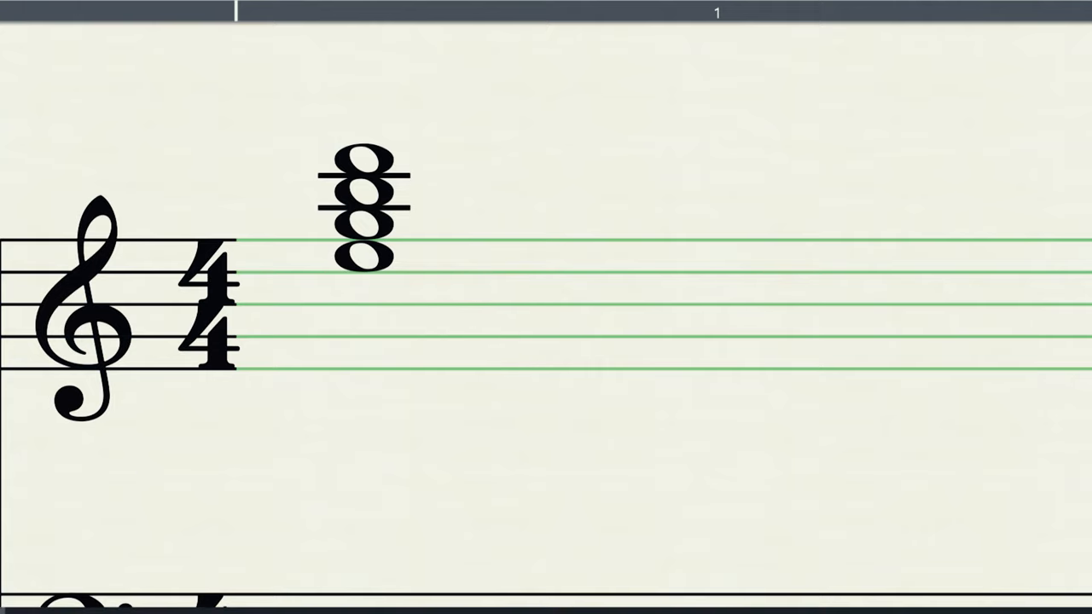
# - Delete the selection and scroll down to show the bass staff
pyautogui.press('Delete')
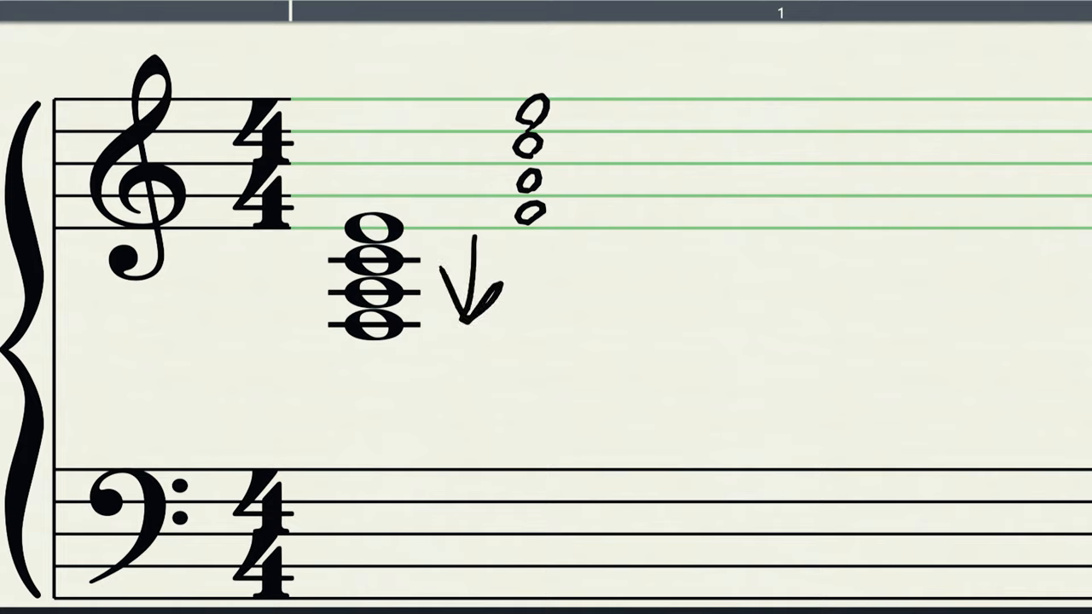
pyautogui.moveTo(605, 106); pyautogui.dragTo(605, 217)
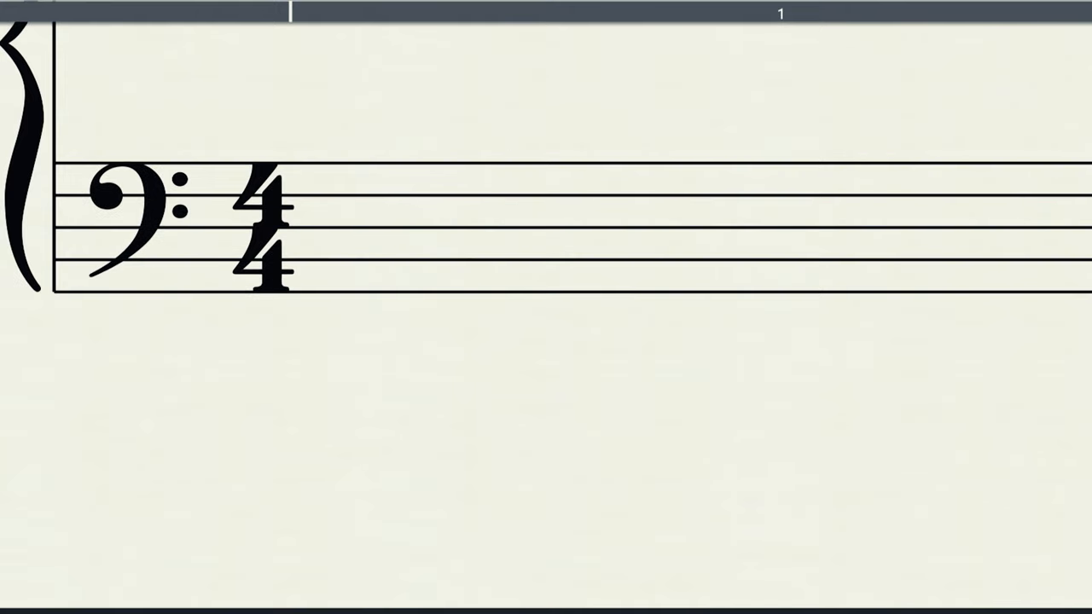
pyautogui.moveTo(445, 272)
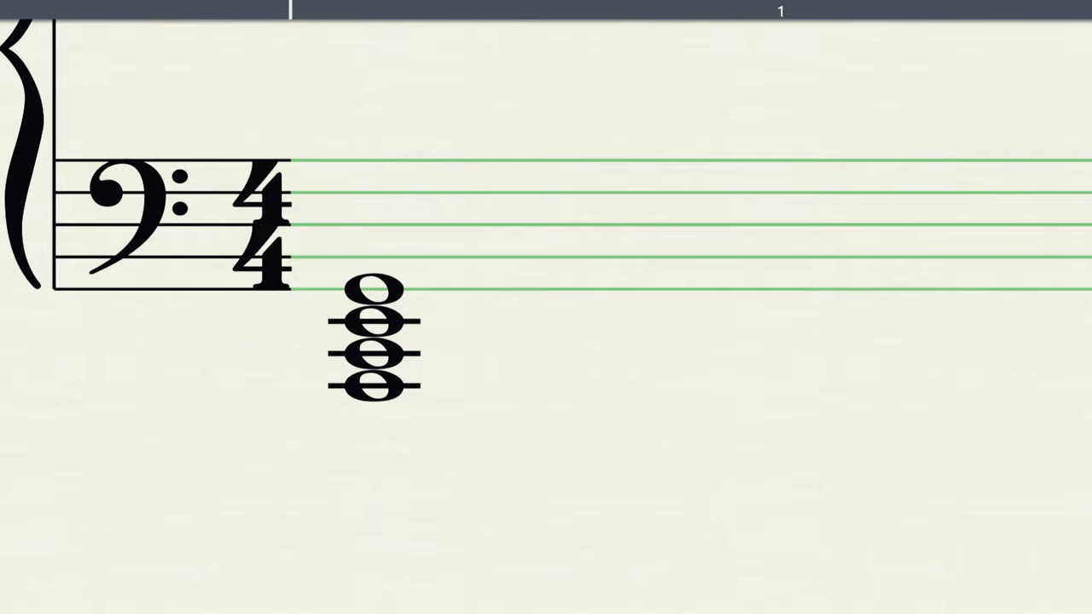
# - Sketch a bass space note and a line linking it to the low ledger-line chord
pyautogui.click(500, 273)
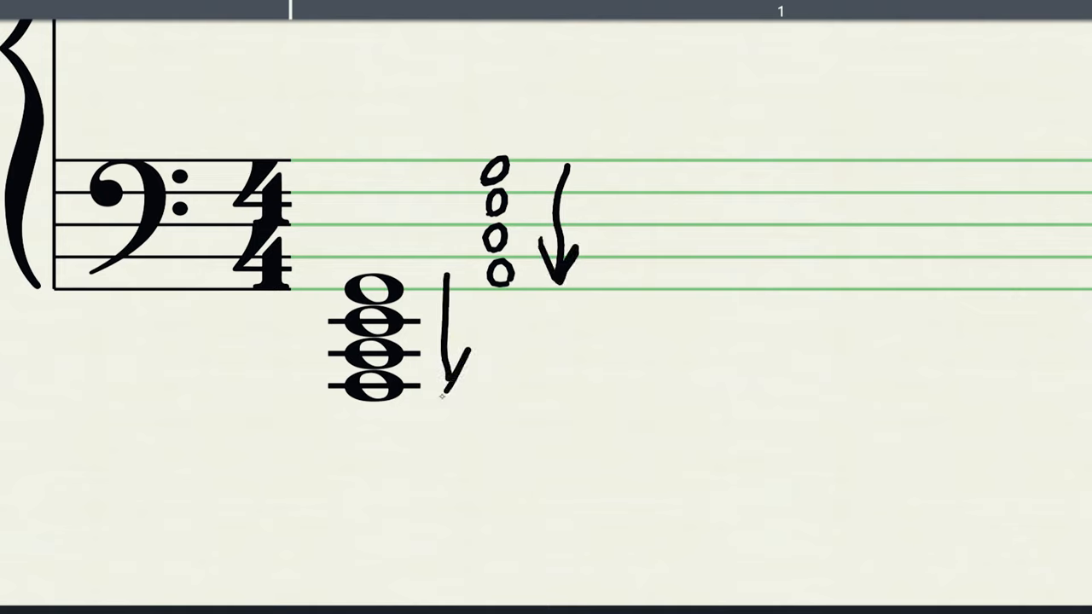
pyautogui.moveTo(406, 273); pyautogui.dragTo(478, 179)
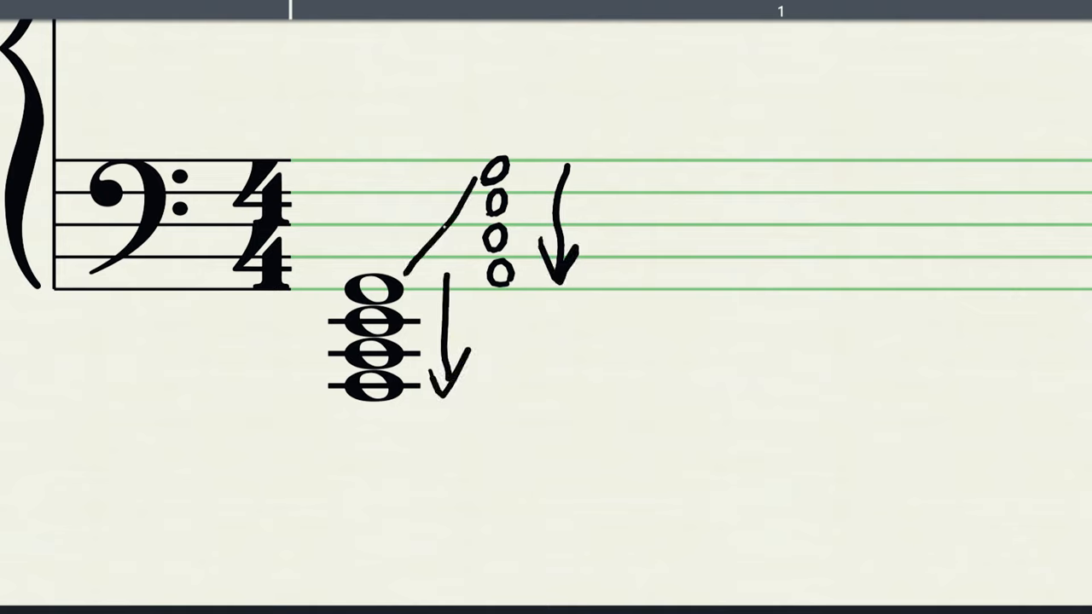